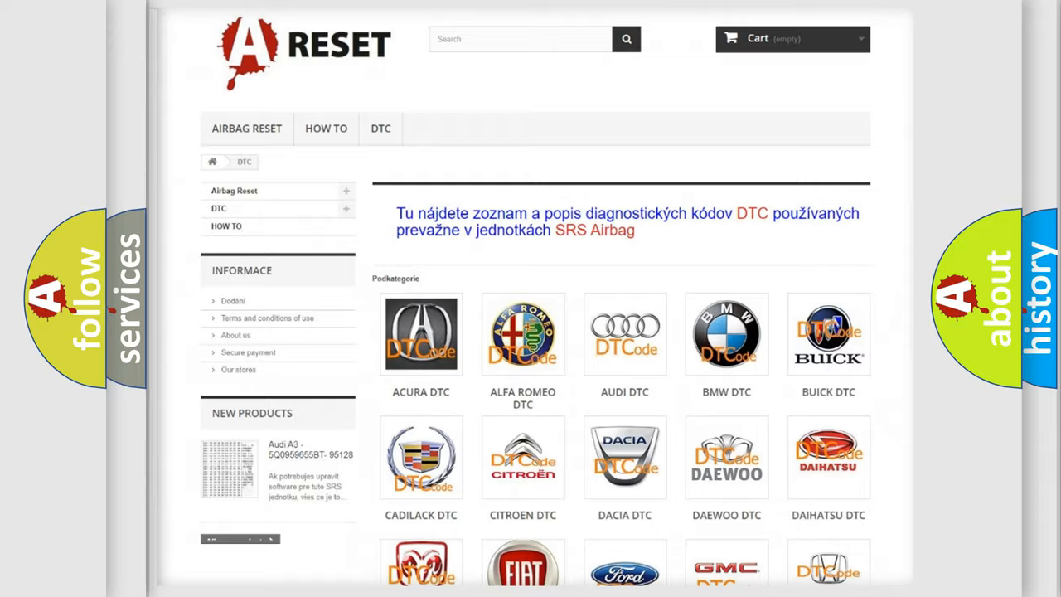
pyautogui.scroll(-3)
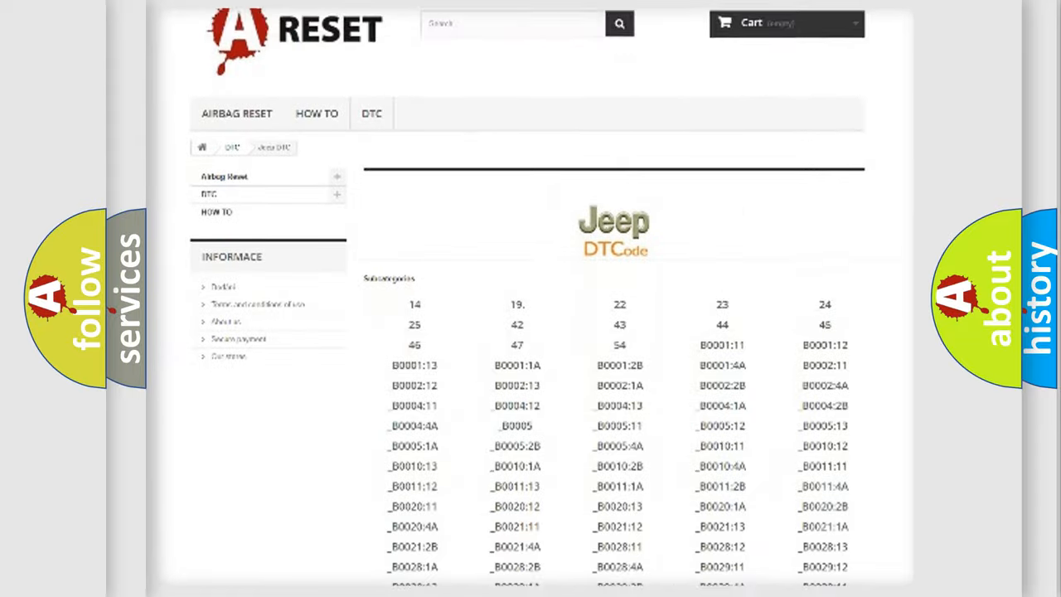
pyautogui.scroll(-3)
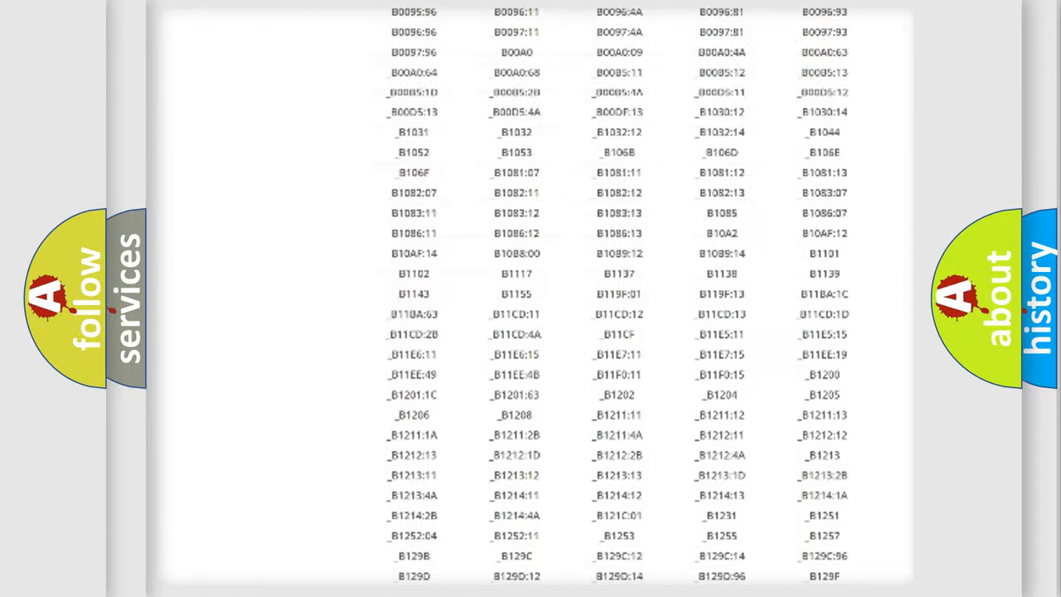
pyautogui.scroll(3)
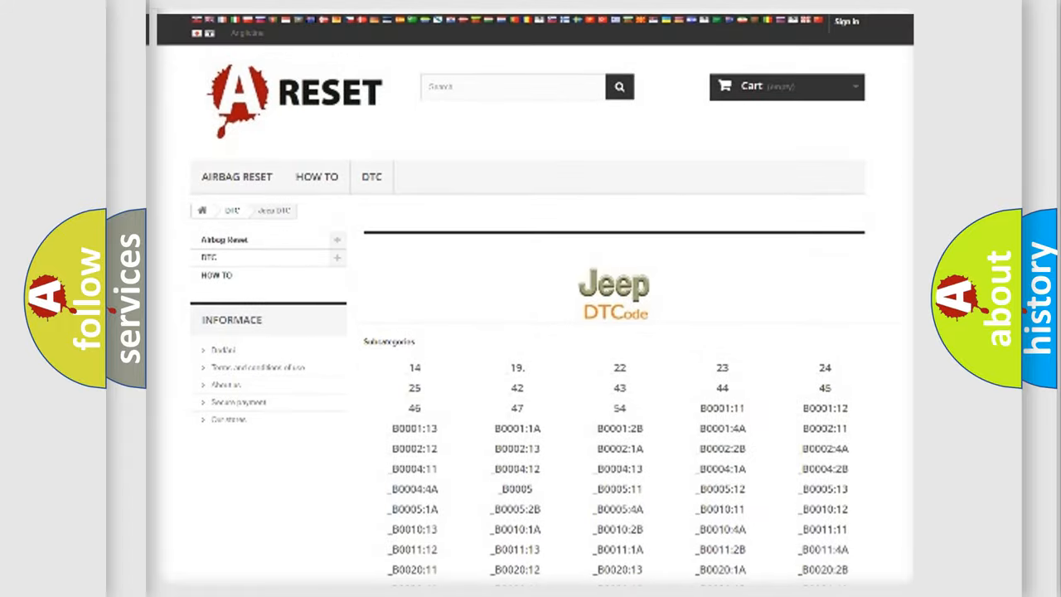